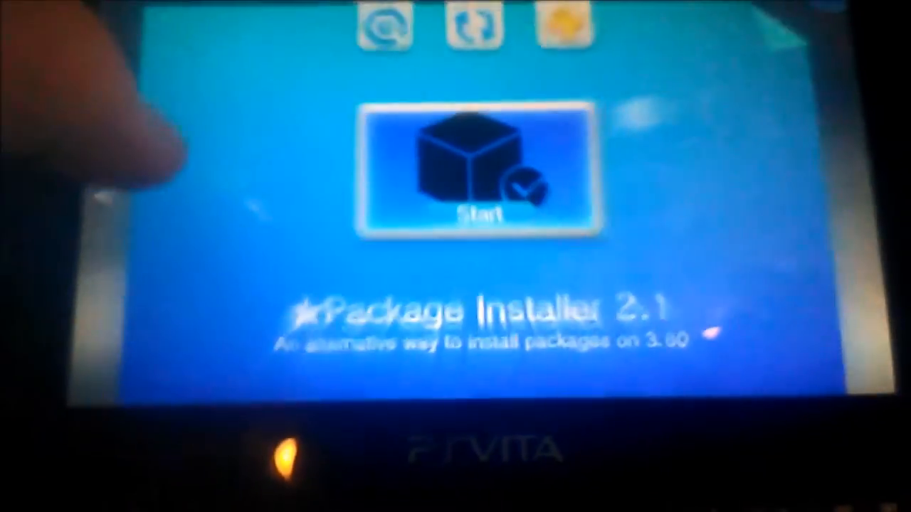
Step: Start the .pkg installation and wait on the 'Installing .pkgs Please Wait...' screen
left_click(477, 171)
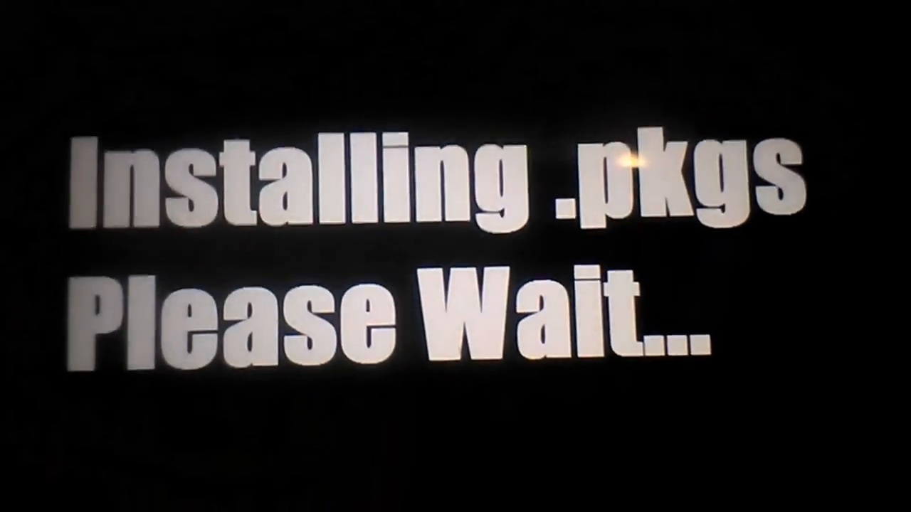